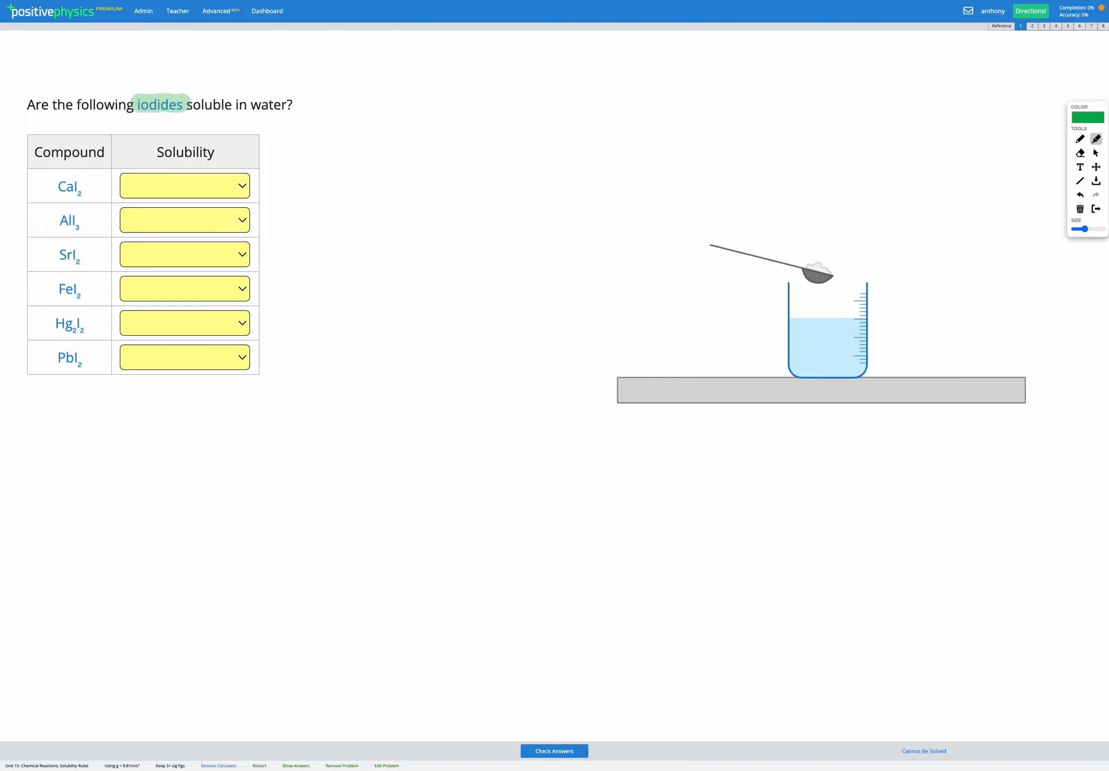
# Show the solubility rules reference for chloride, bromide and iodide salts
pyautogui.click(1002, 26)
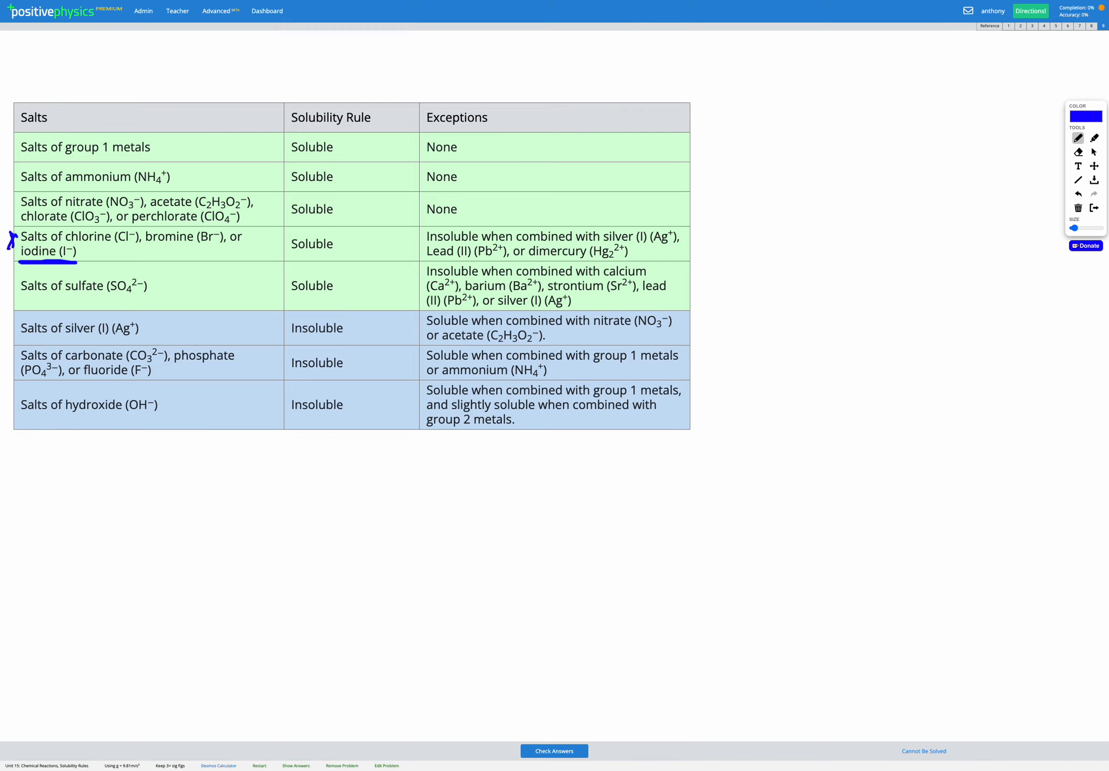
pyautogui.moveTo(289, 254)
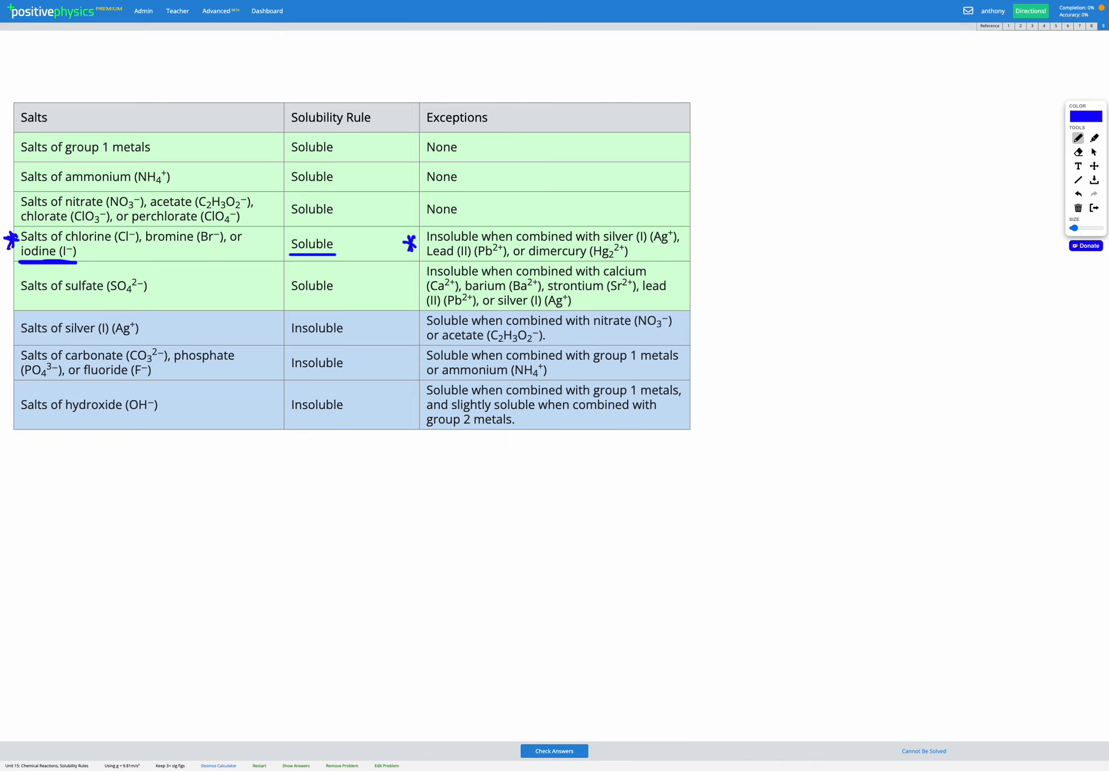
# Note with the green pen that iodides are soluble except Hg2²⁺, Pb²⁺ and Ag⁺, starring Hg2I2 and PbI2
pyautogui.click(1020, 26)
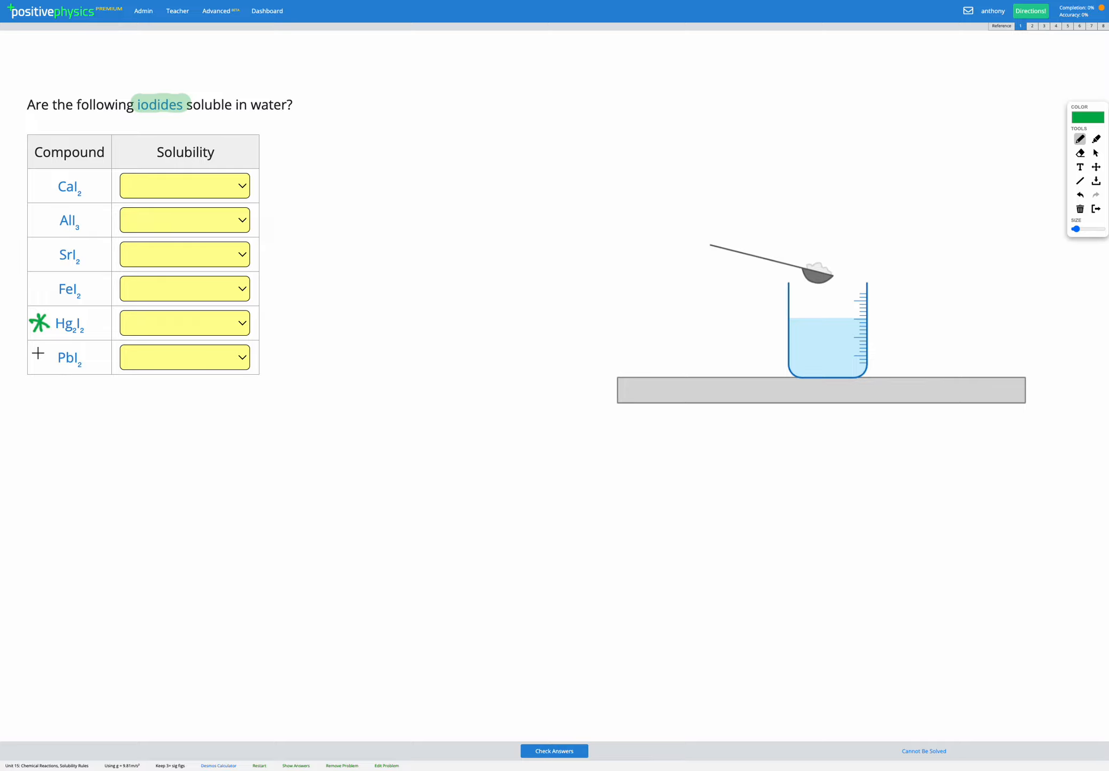
pyautogui.click(39, 353)
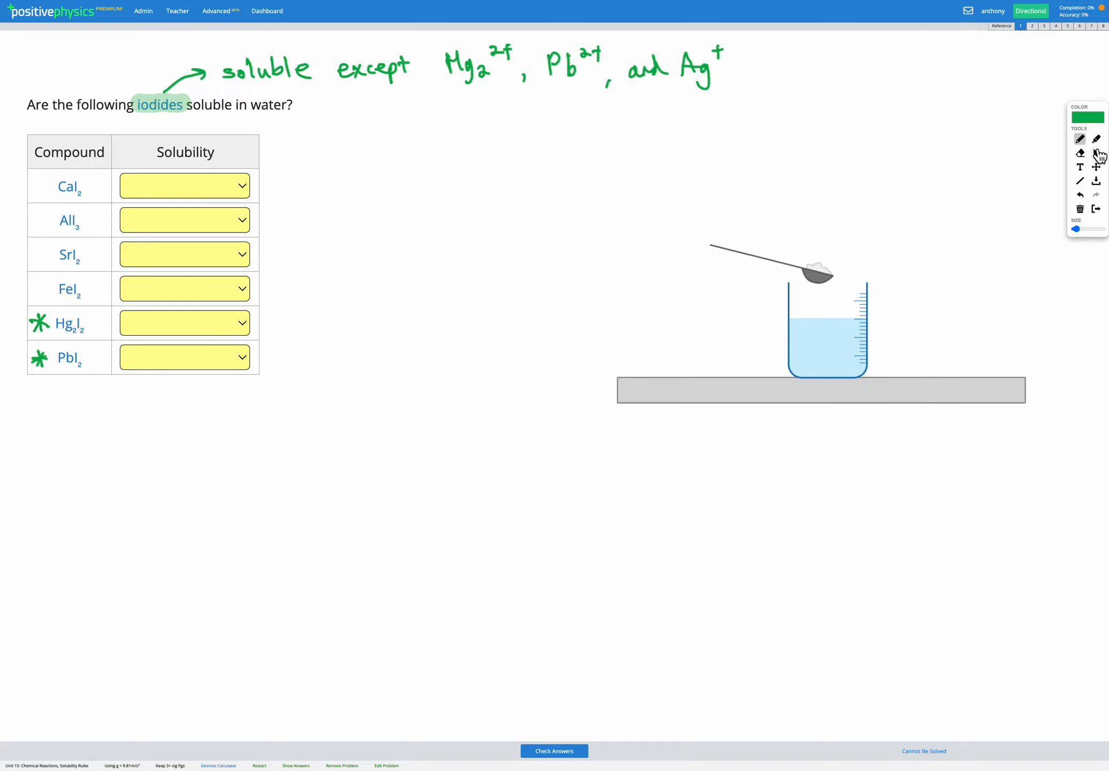
# Mark CaI2, AlI3, SrI2 and FeI2 soluble and Hg2I2, PbI2 insoluble
pyautogui.click(184, 185)
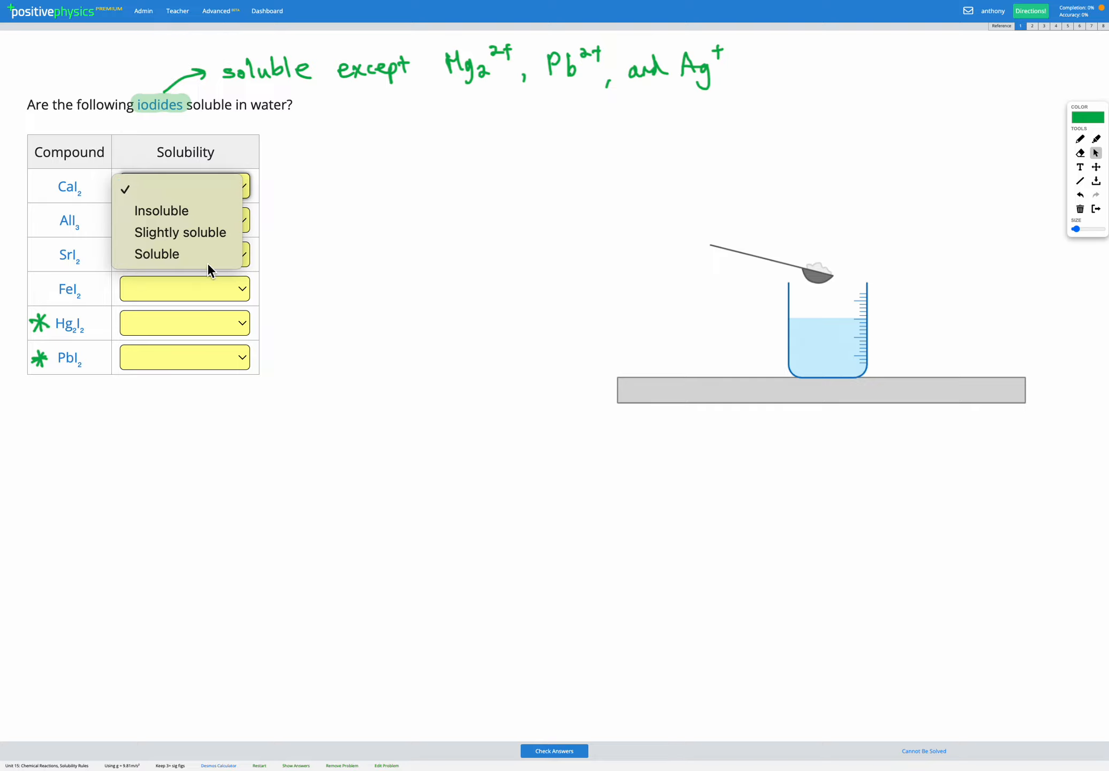
pyautogui.click(157, 252)
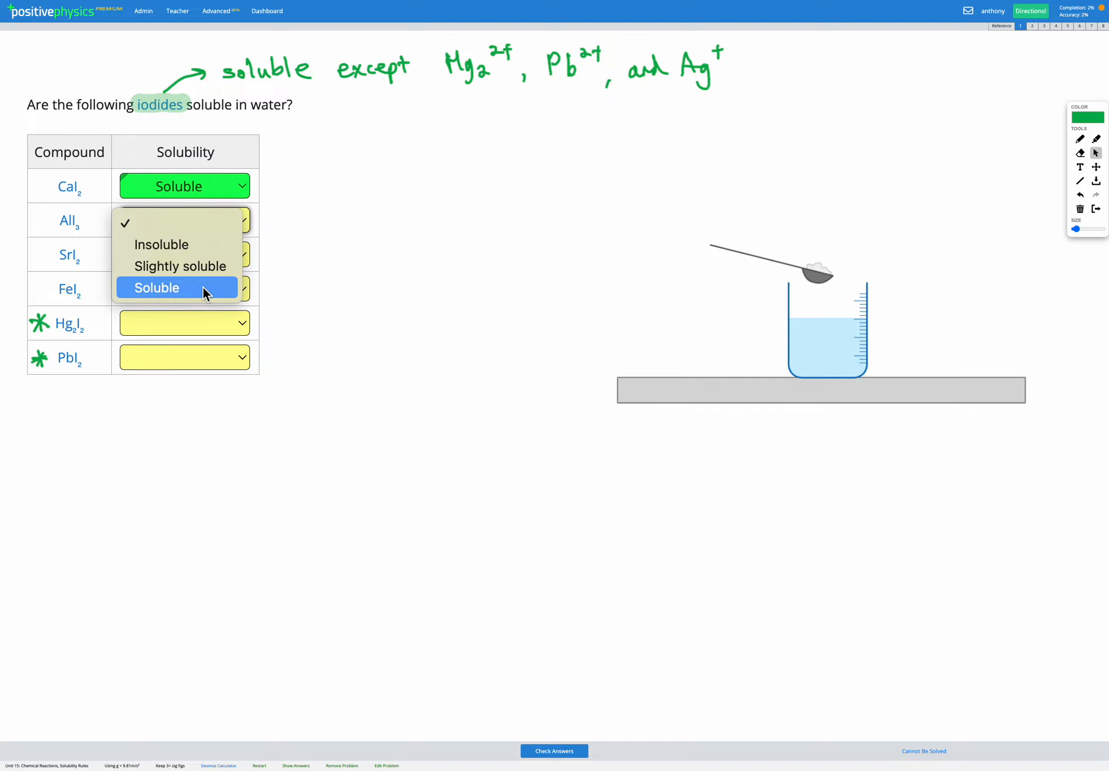
pyautogui.click(156, 287)
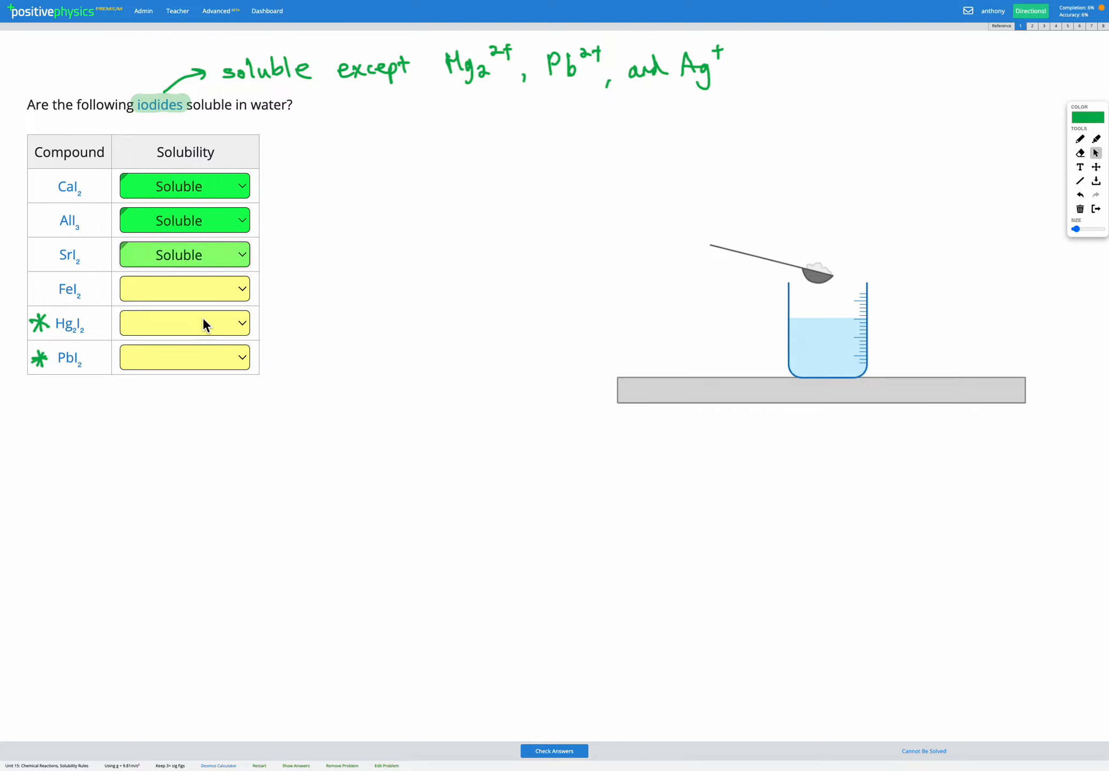
pyautogui.click(184, 289)
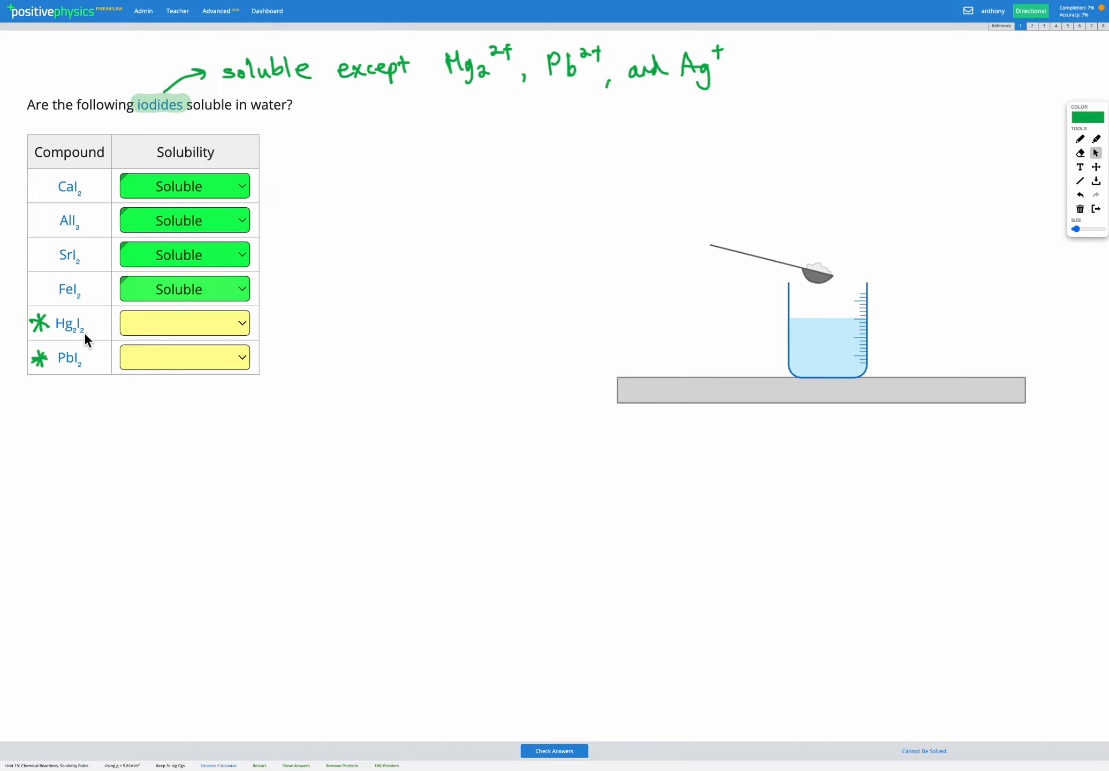
pyautogui.click(184, 323)
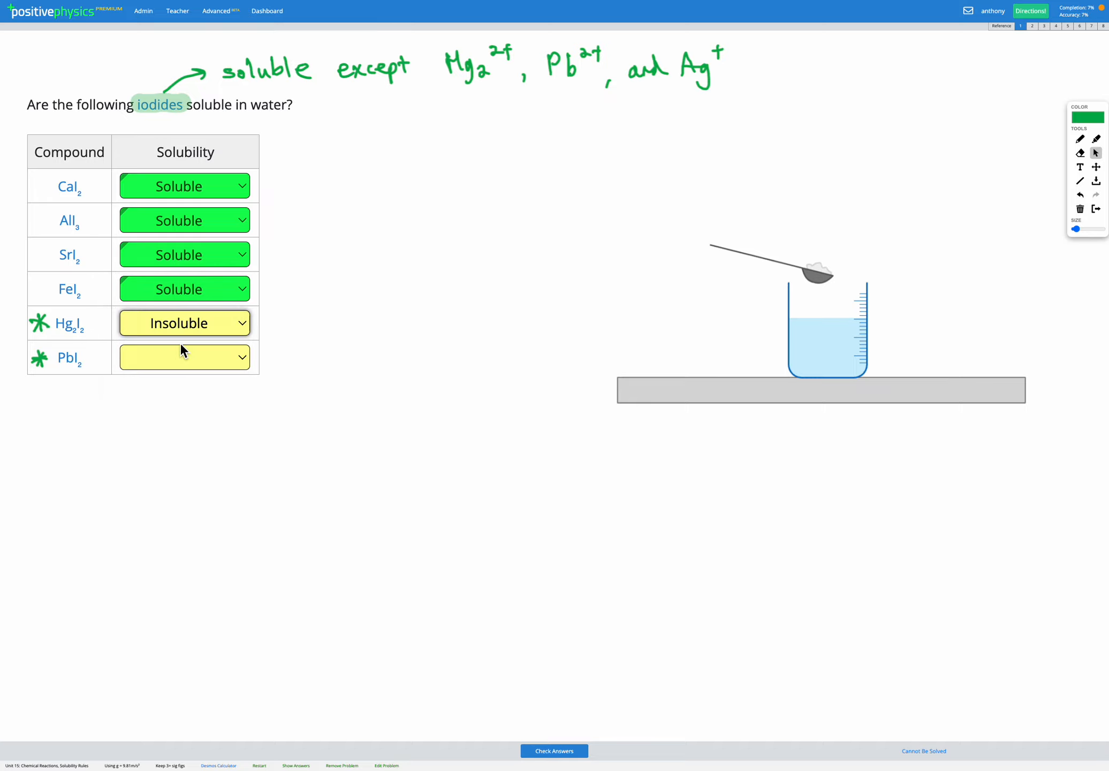
pyautogui.click(185, 358)
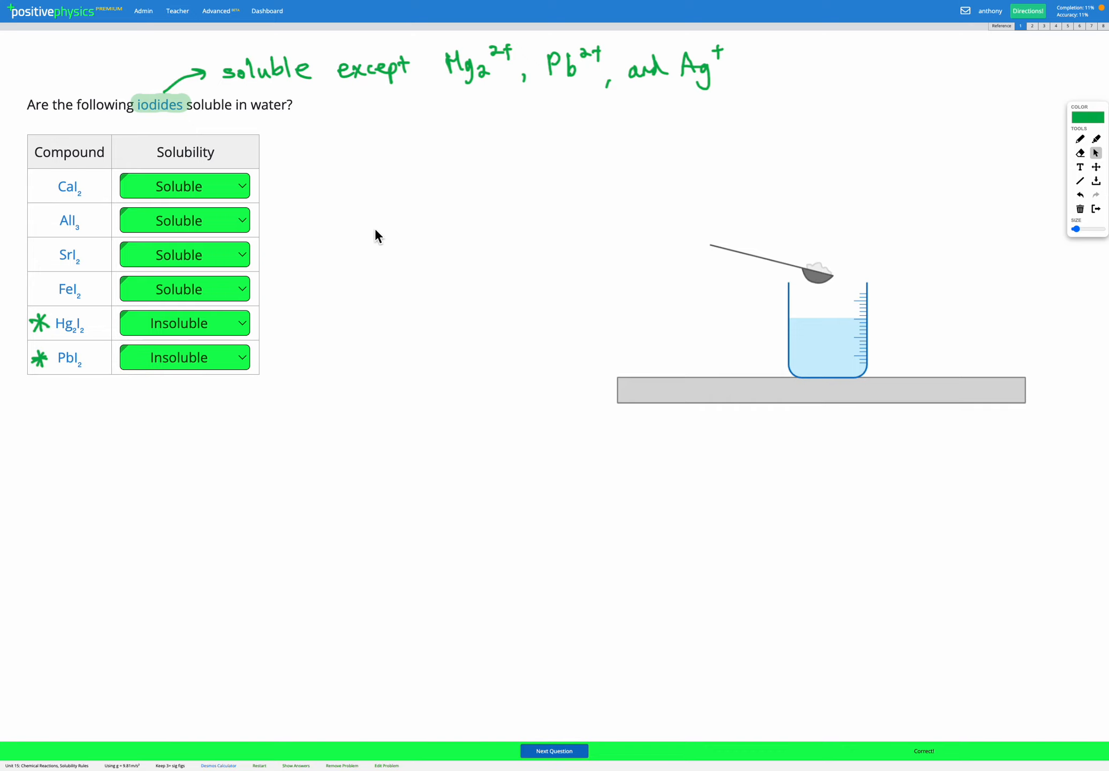
pyautogui.moveTo(396, 294)
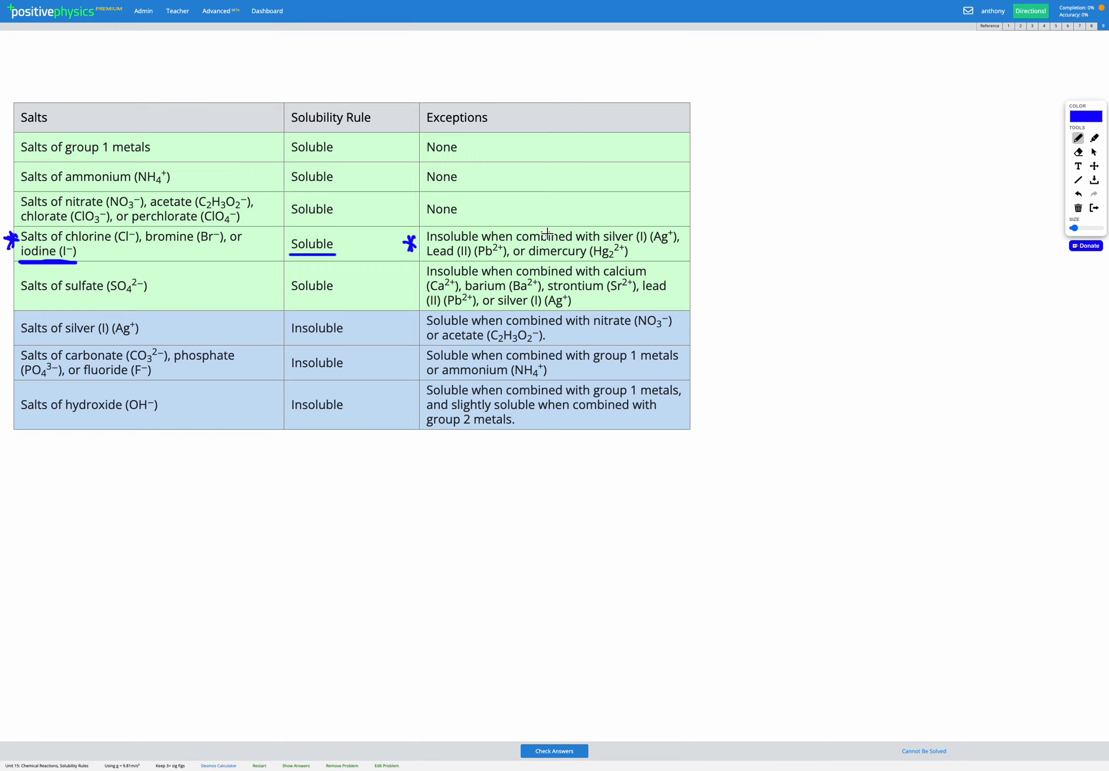
pyautogui.moveTo(474, 118)
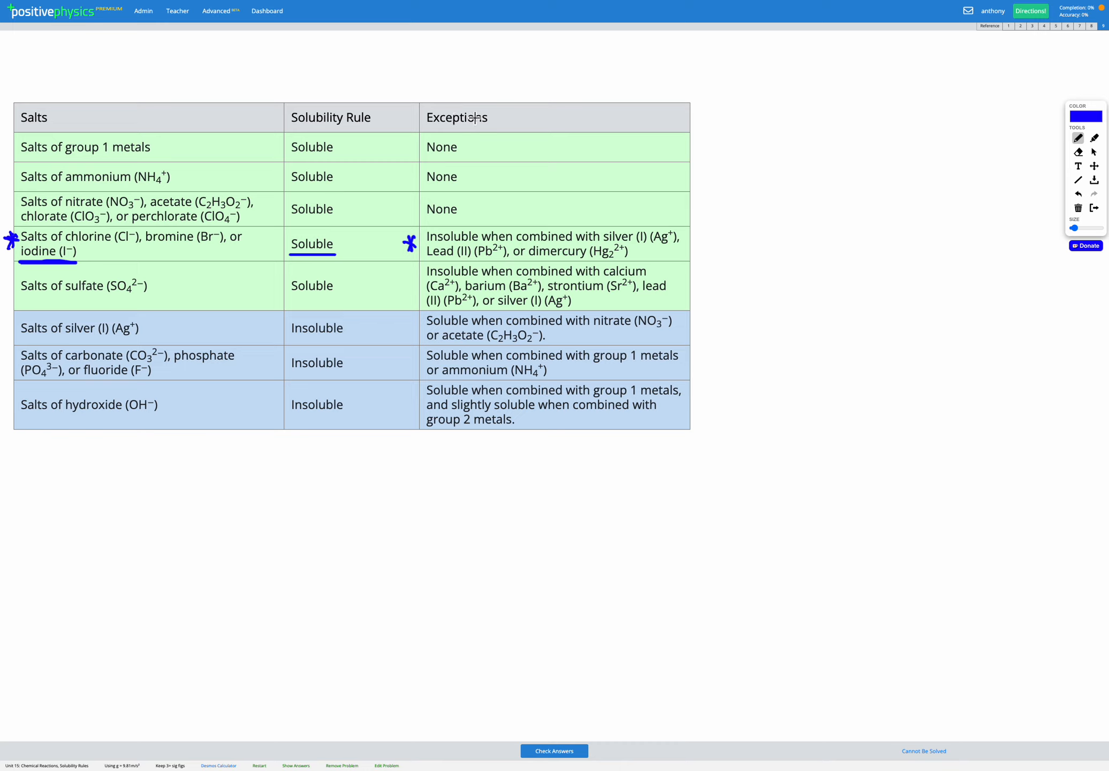
pyautogui.moveTo(773, 166)
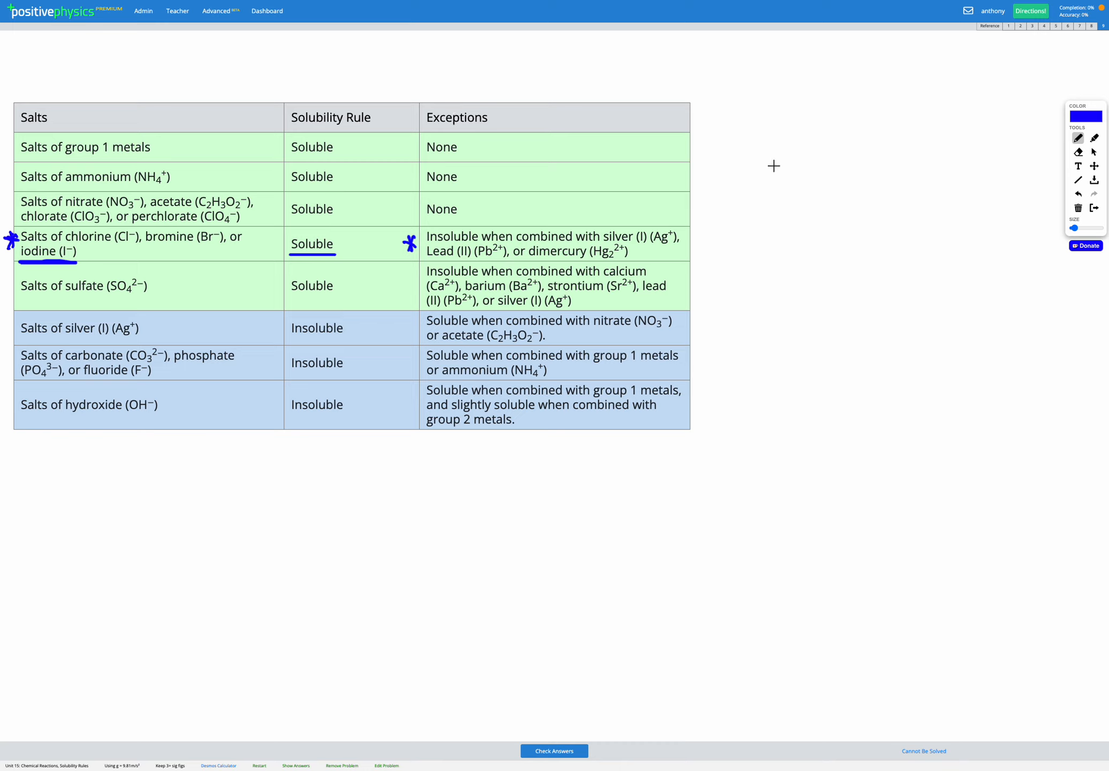